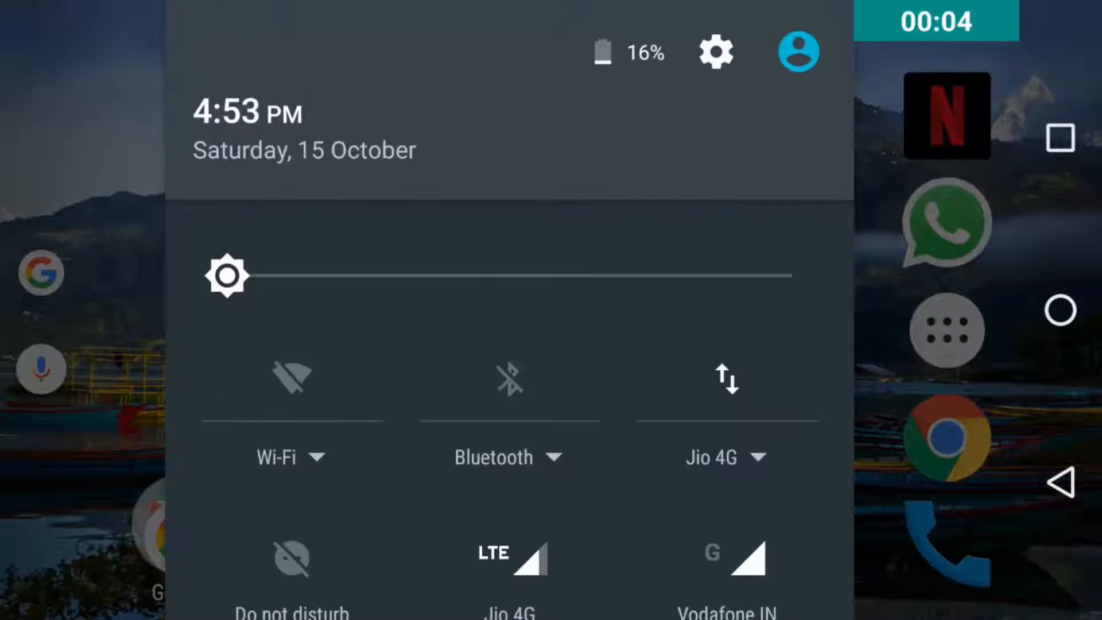
Look through the device settings before heading to the browser.
left_click(716, 51)
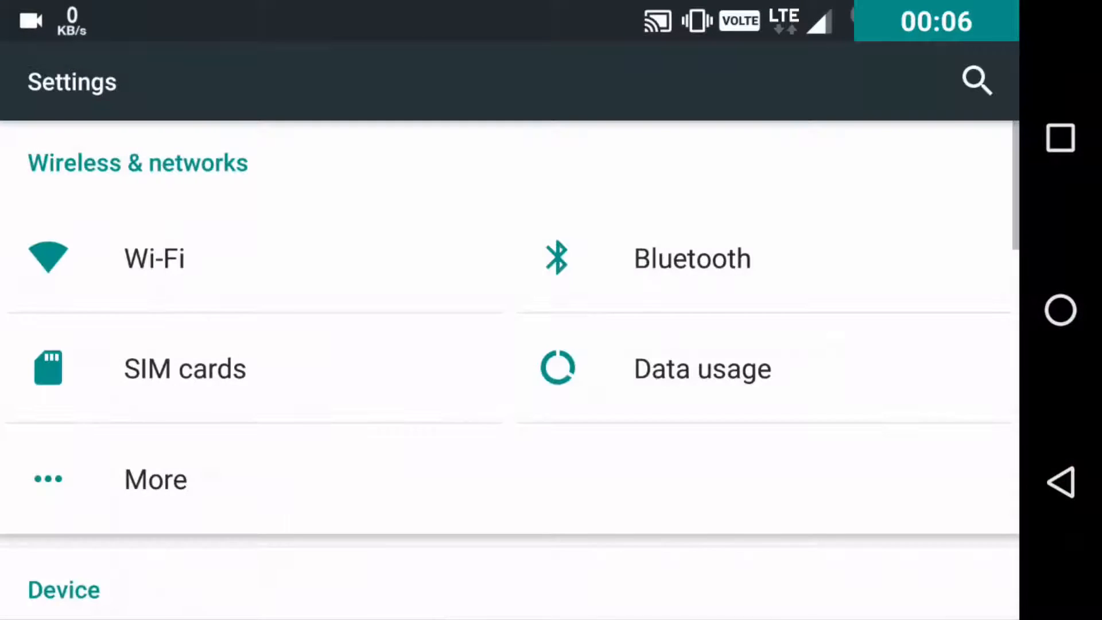
scroll("down", 3)
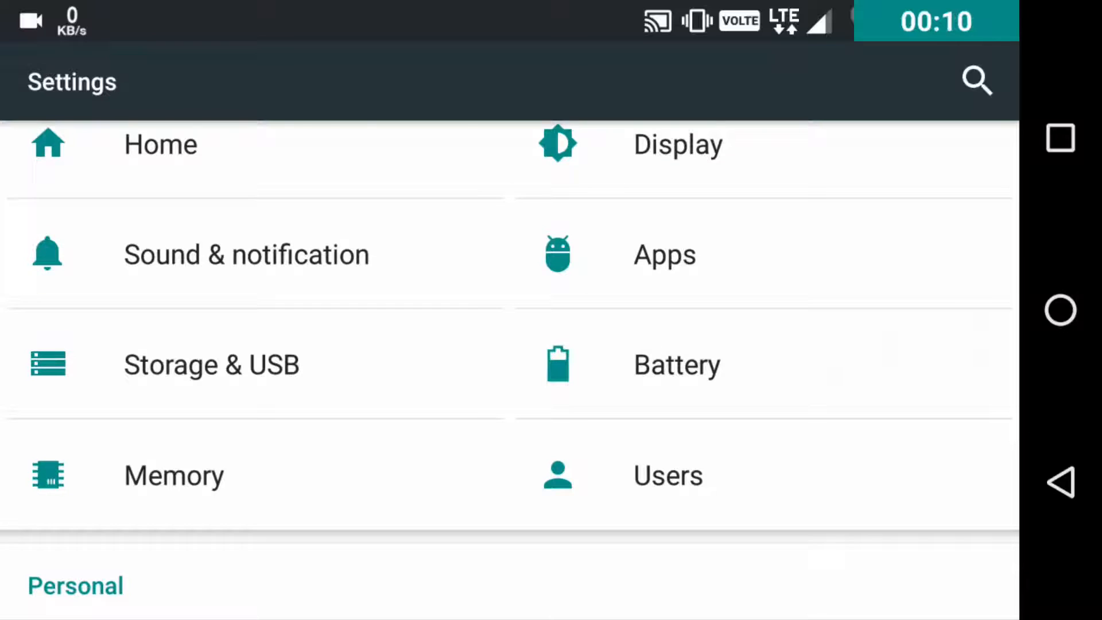
scroll("down", 3)
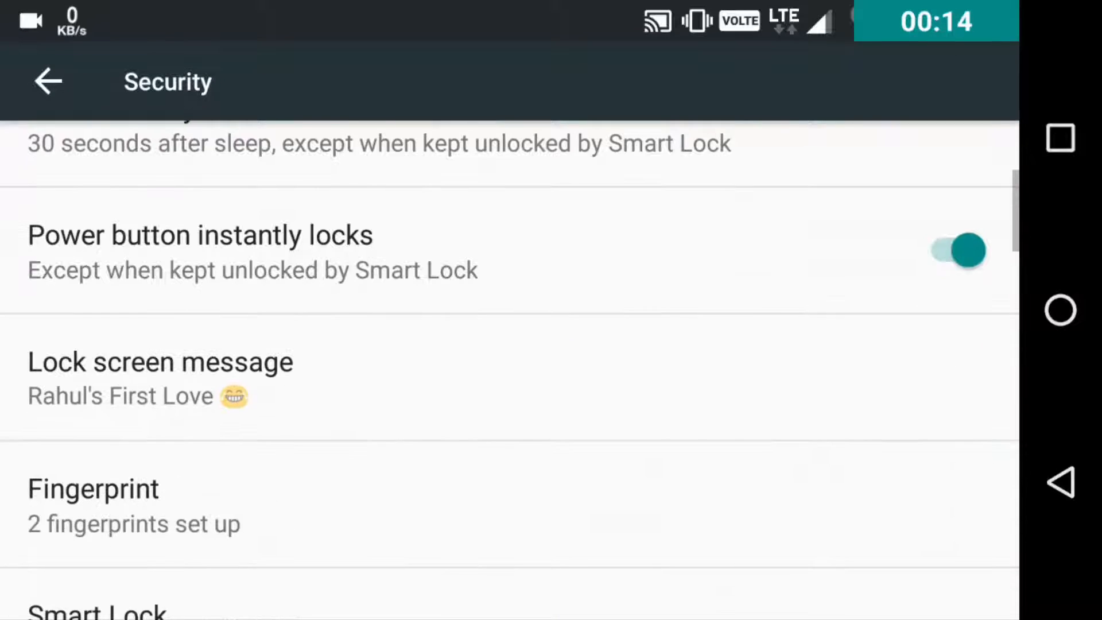
scroll("down", 3)
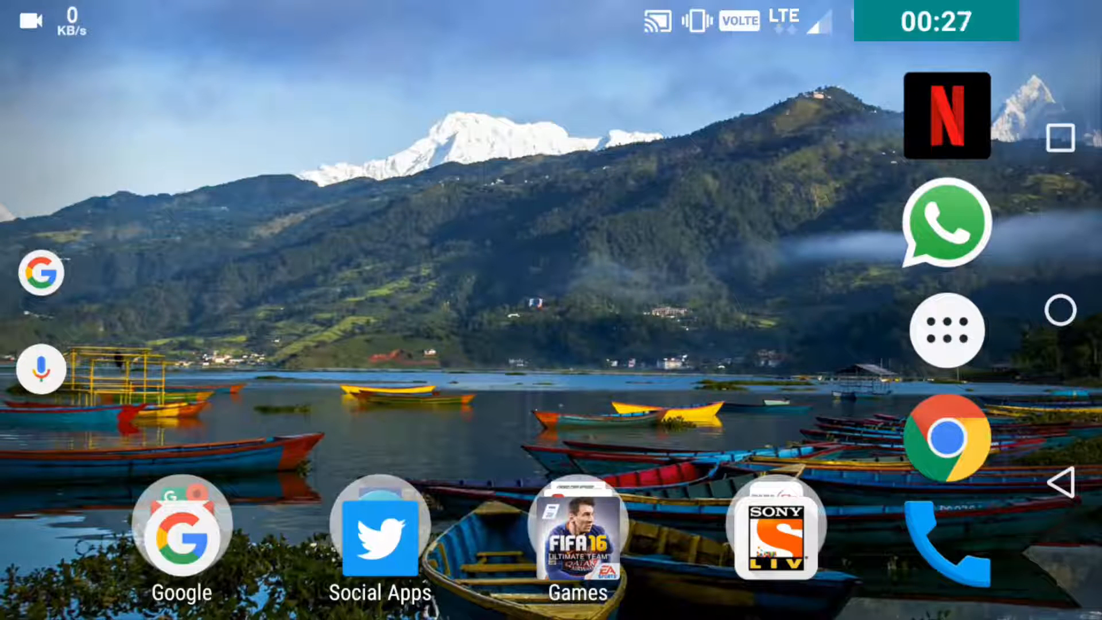
In Chrome, follow the XDA article's 'Mirror link for those wanting the APK'.
left_click(948, 438)
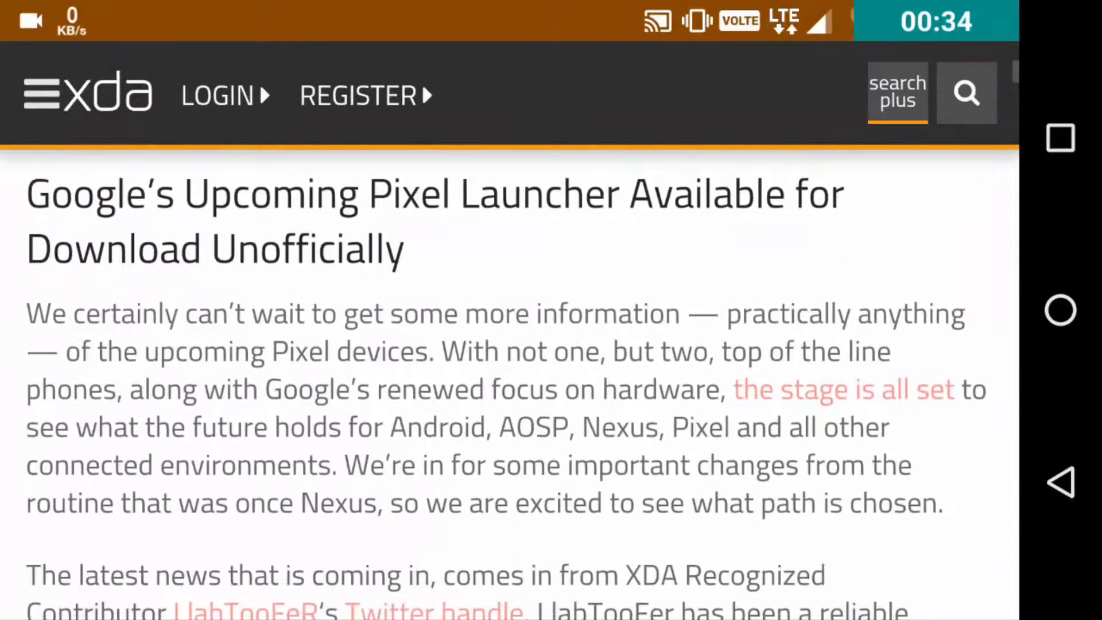
scroll("down", 3)
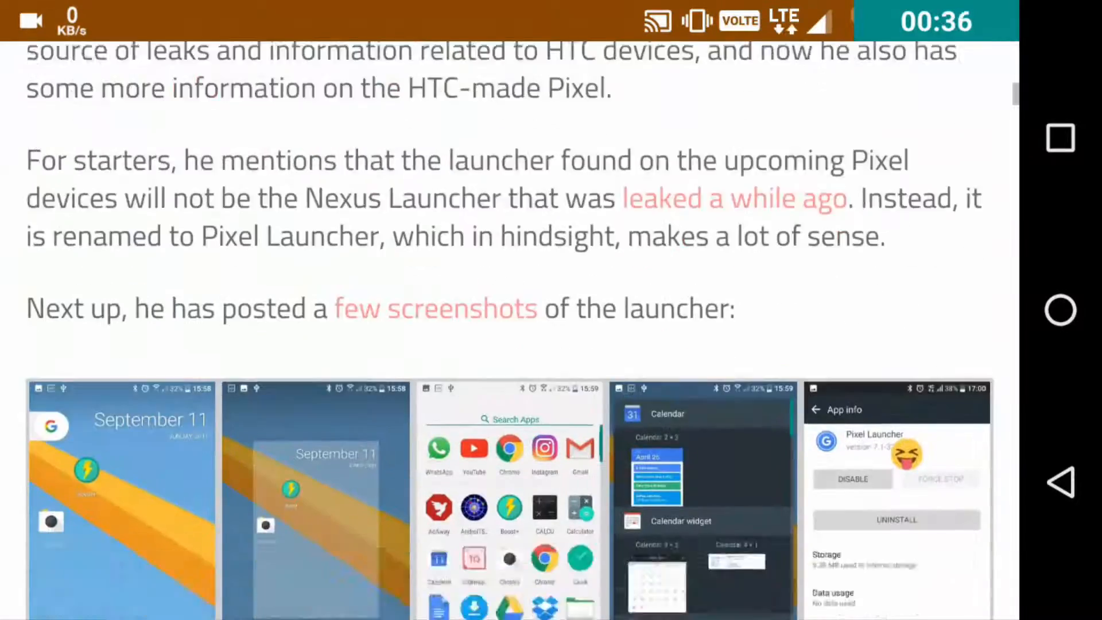
scroll("down", 3)
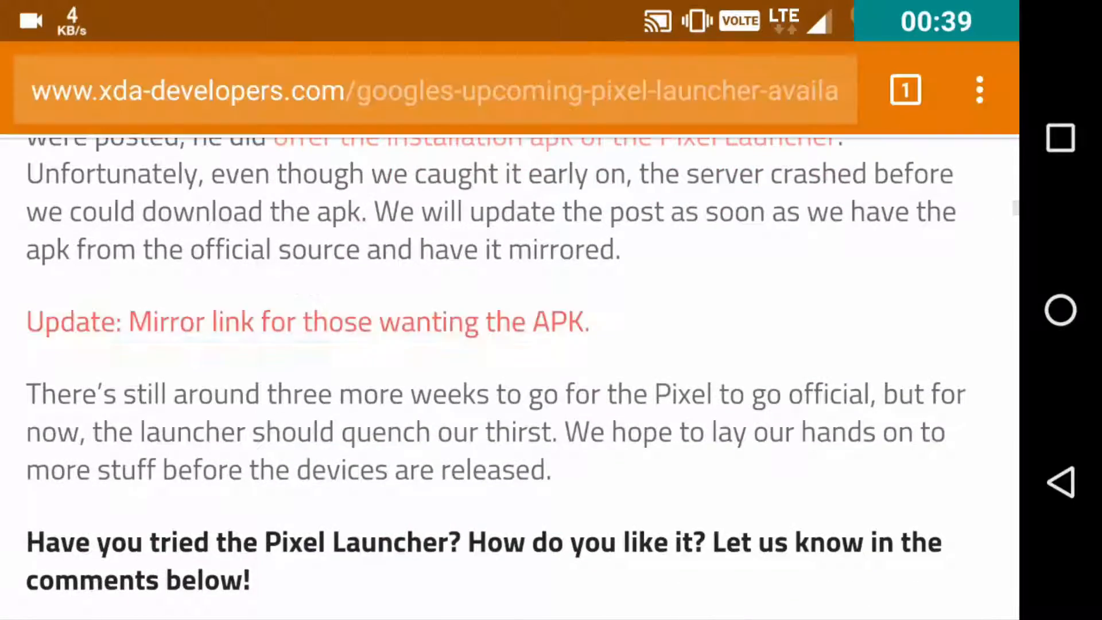
left_click(308, 322)
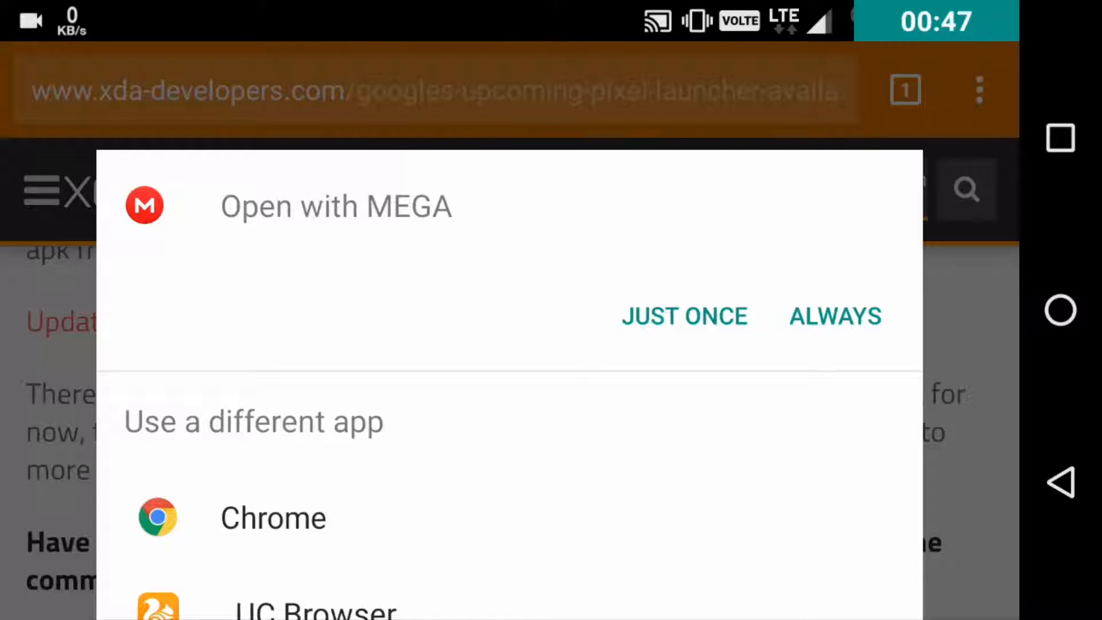
Open the link in MEGA just once and download Pixel Launcher 7.1-3231428.zip.
left_click(685, 315)
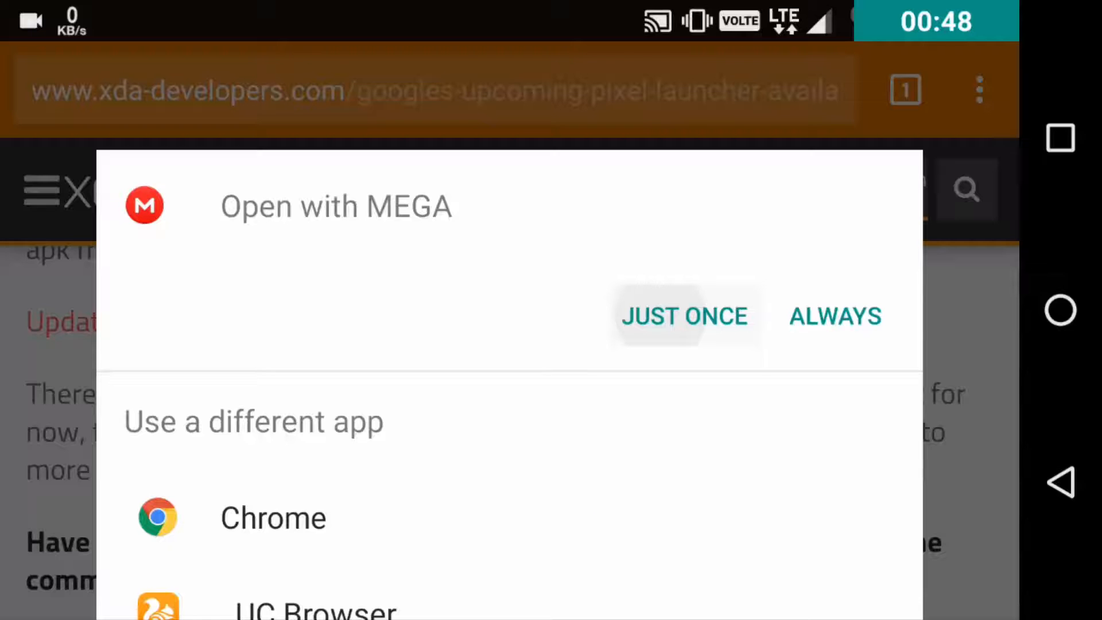
left_click(682, 316)
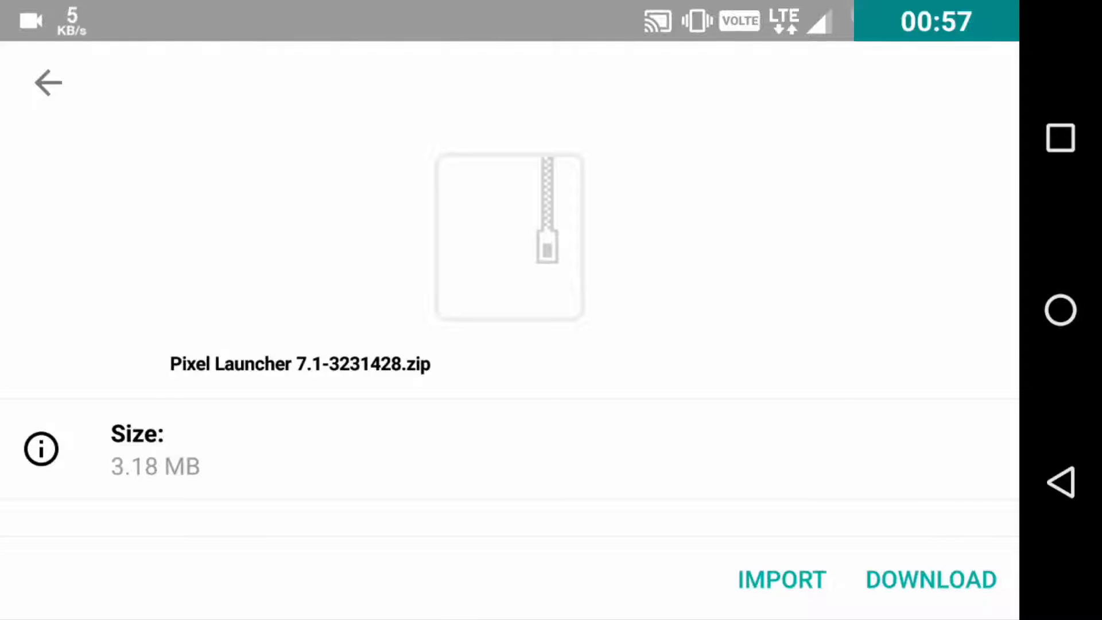
left_click(48, 82)
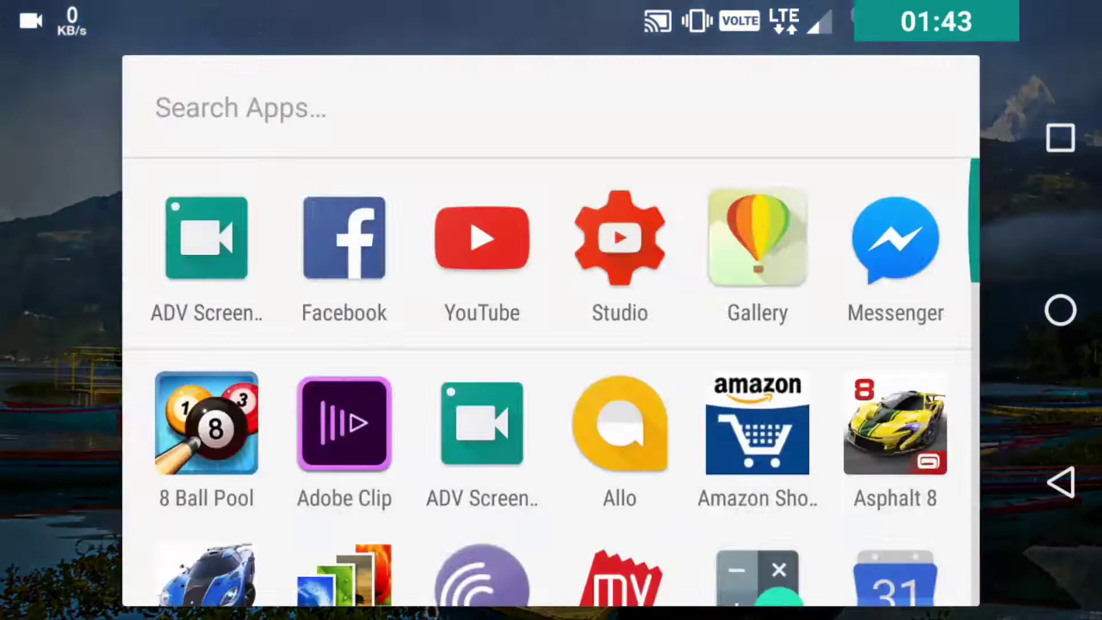
Install Pixel Launcher from the NexusLauncherPrebuilt APK inside the downloaded zip.
scroll("down", 3)
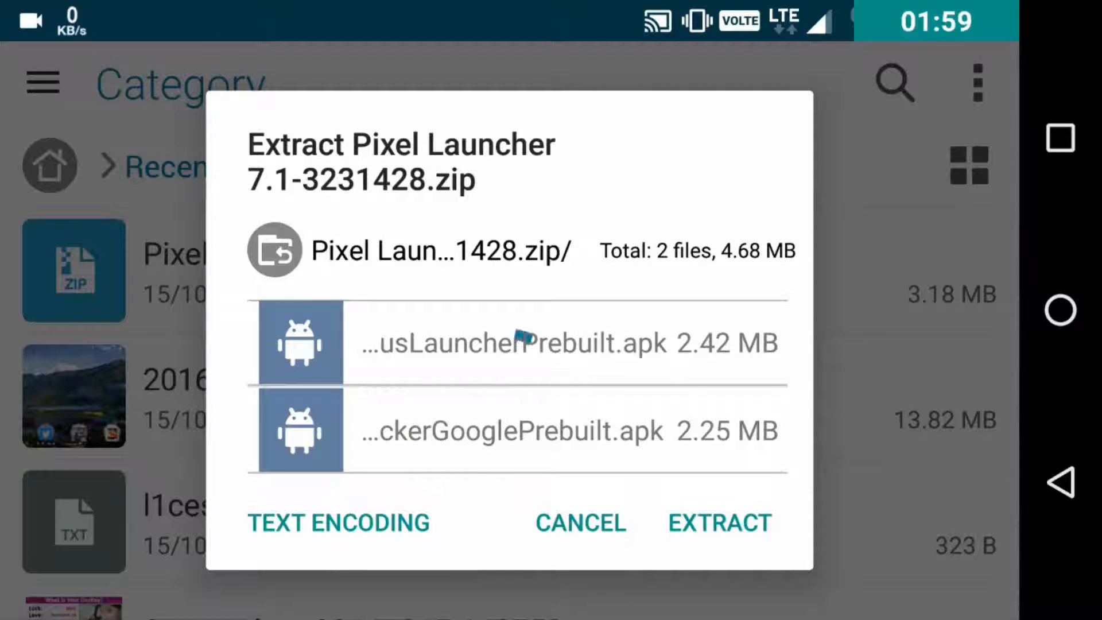
left_click(719, 522)
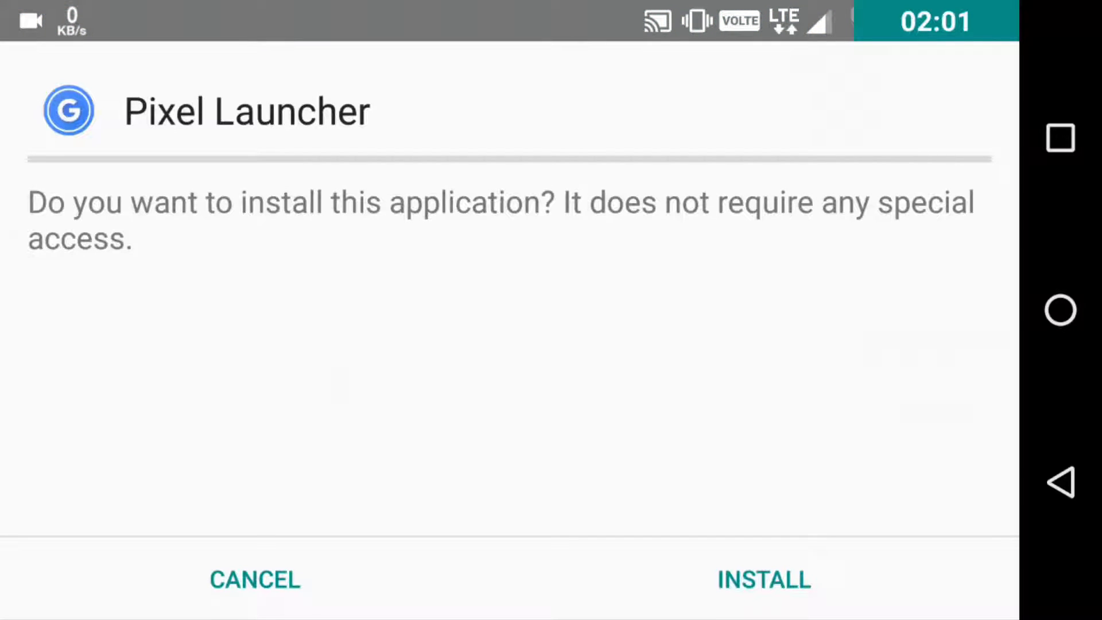
left_click(764, 579)
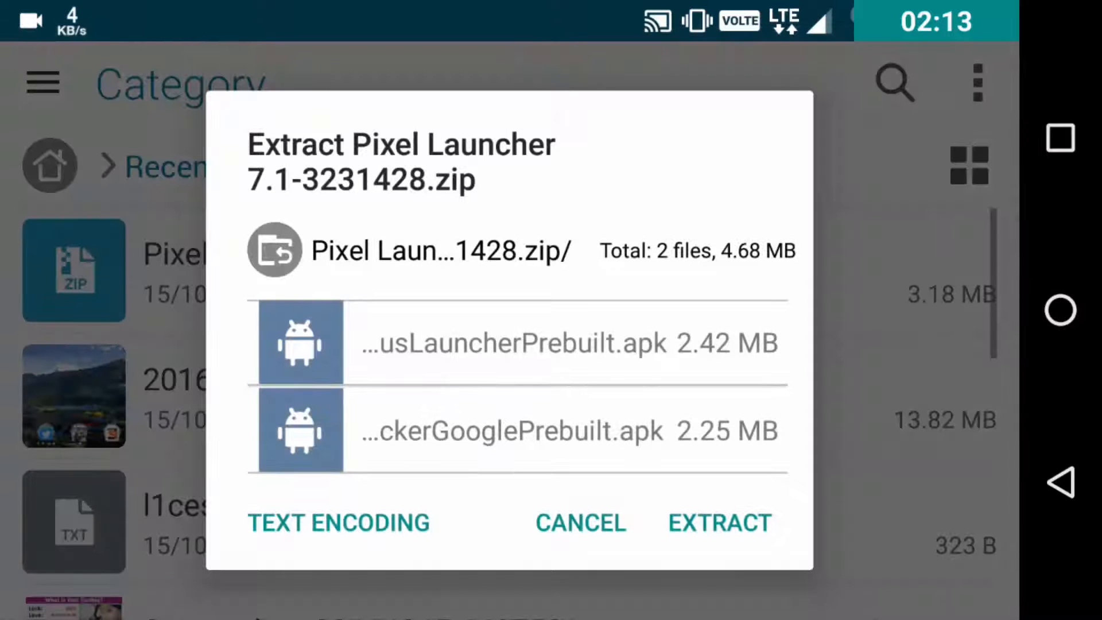
Install the Wallpapers update from the WallpaperPickerGooglePrebuilt APK in the zip.
left_click(717, 522)
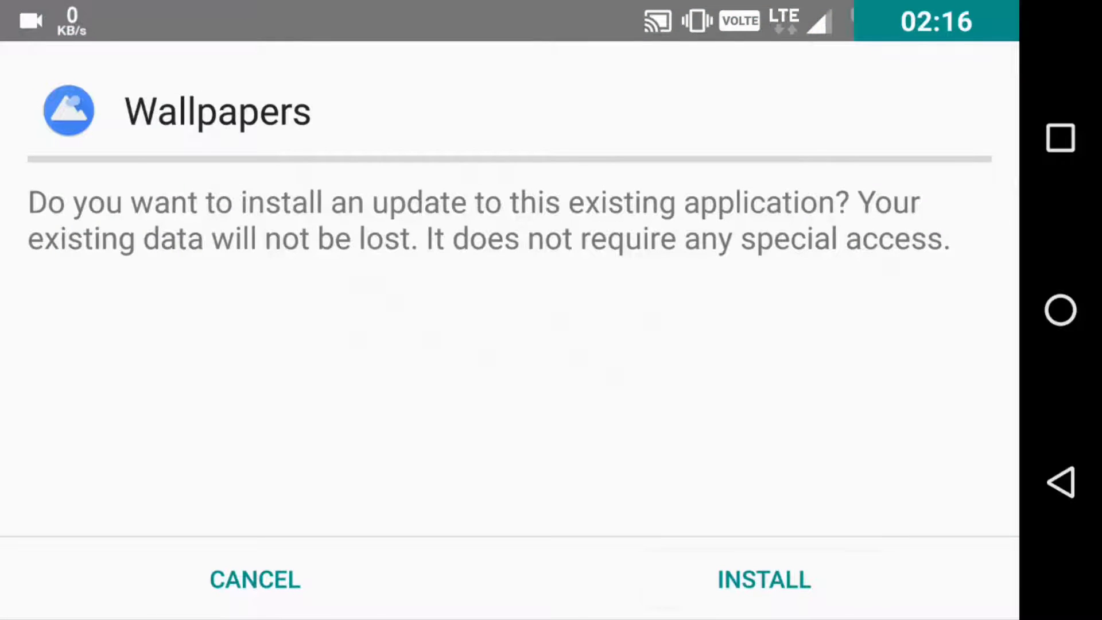
left_click(764, 580)
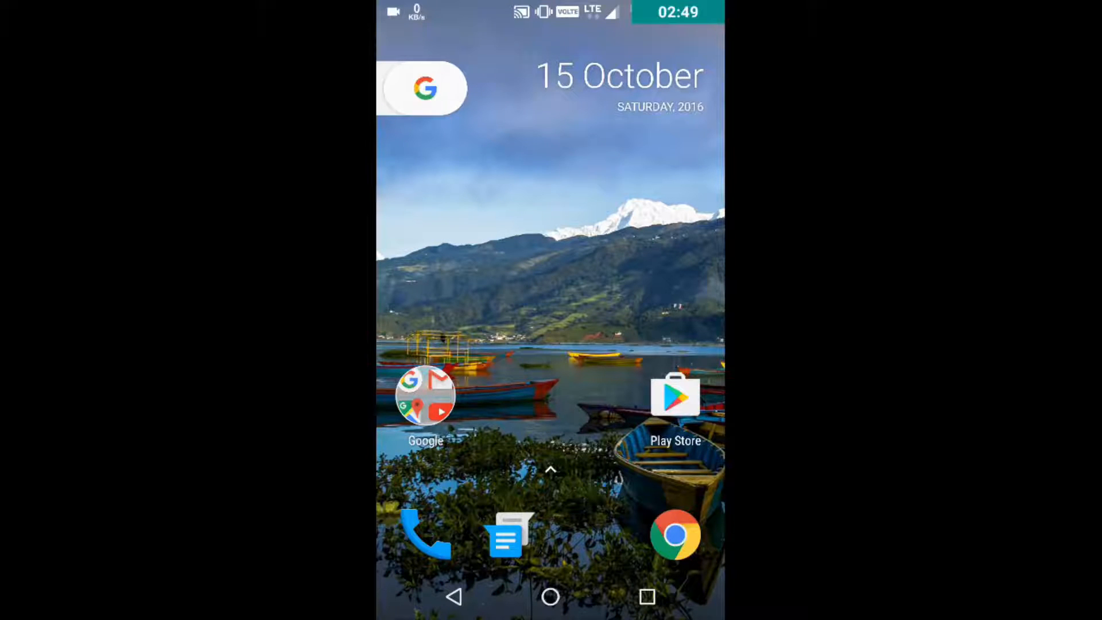
Browse the app drawer's full app list from the new Pixel Launcher home screen.
left_click(423, 89)
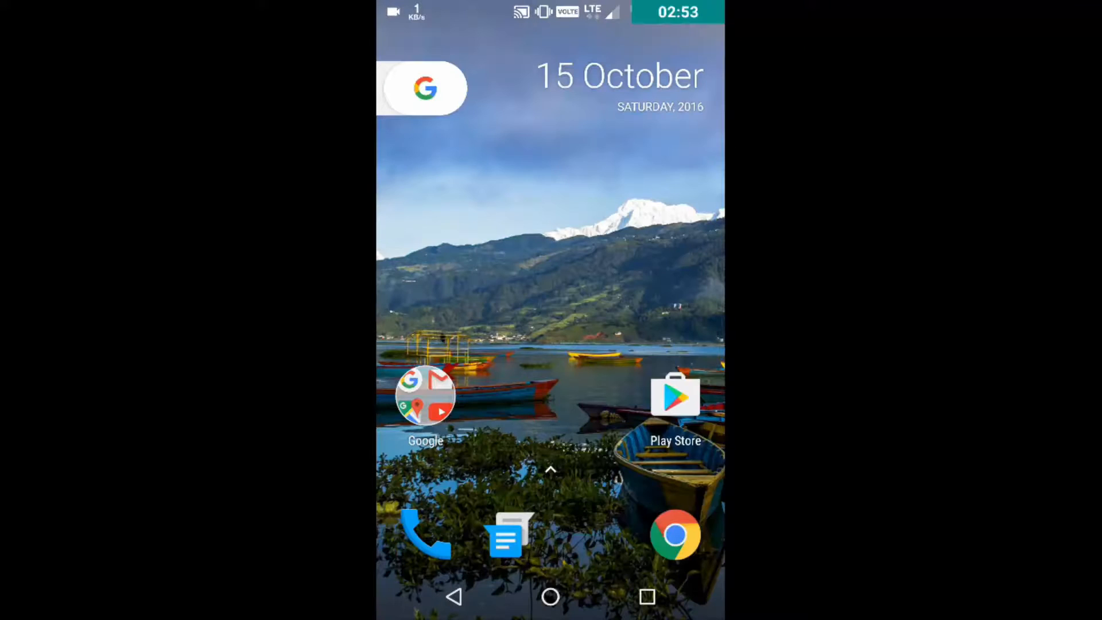
left_click(425, 404)
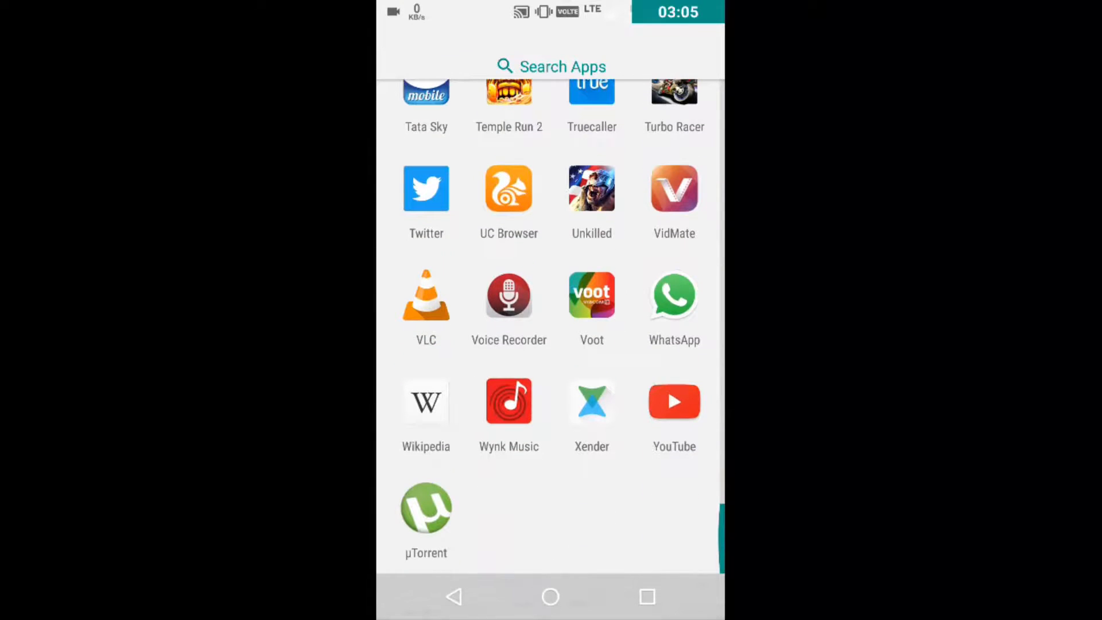
scroll("up", 3)
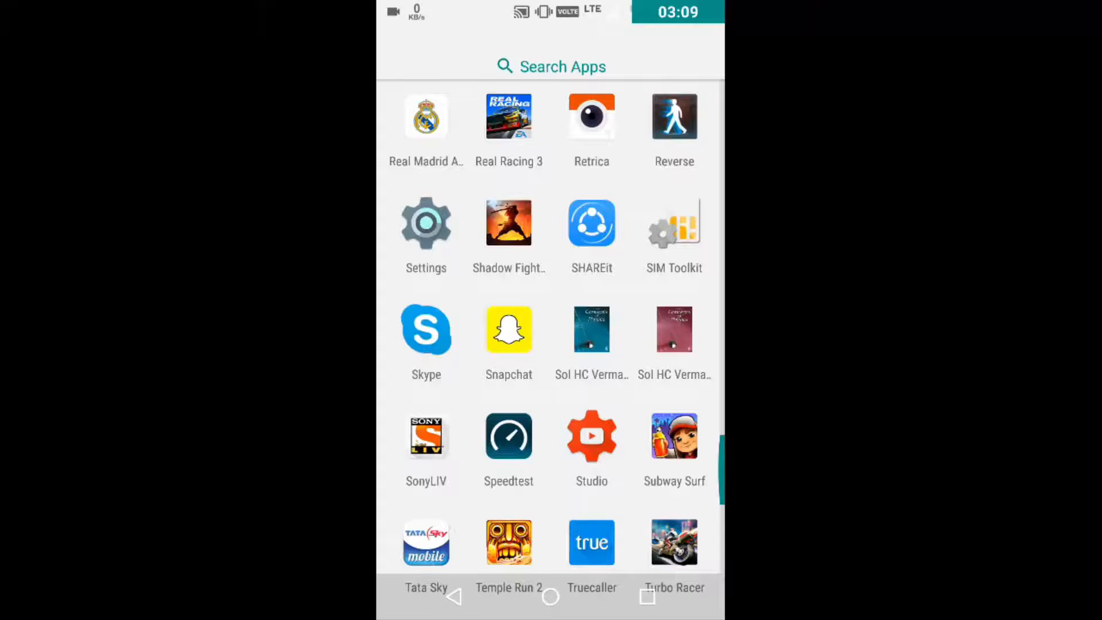
scroll("up", 3)
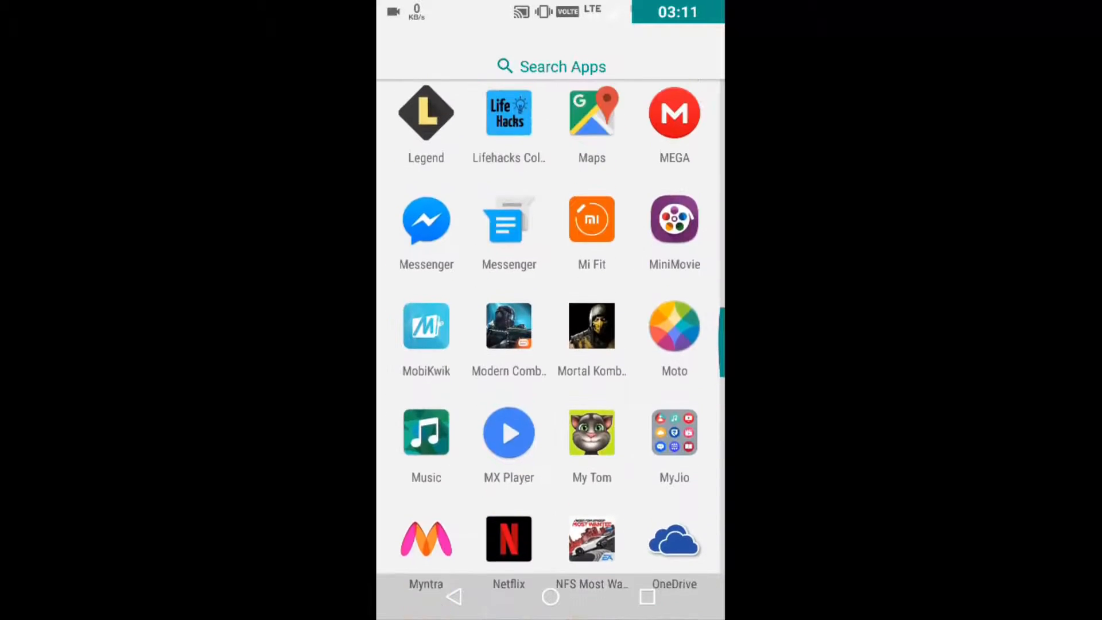
scroll("up", 3)
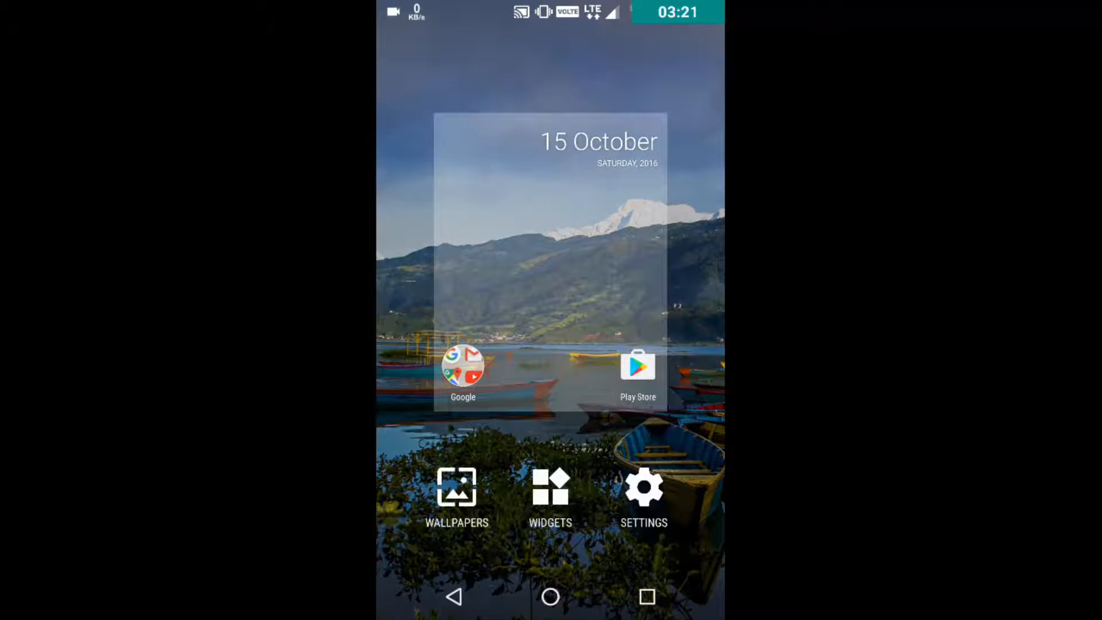
Switch on Allow Homescreen rotation in Pixel Launcher's settings.
left_click(643, 499)
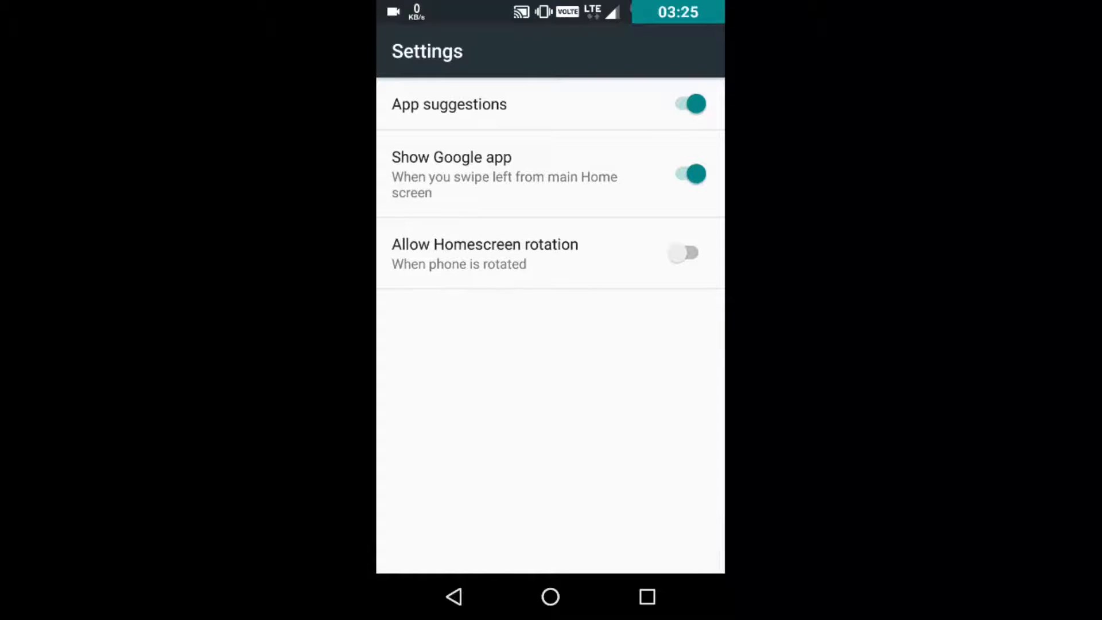
left_click(683, 253)
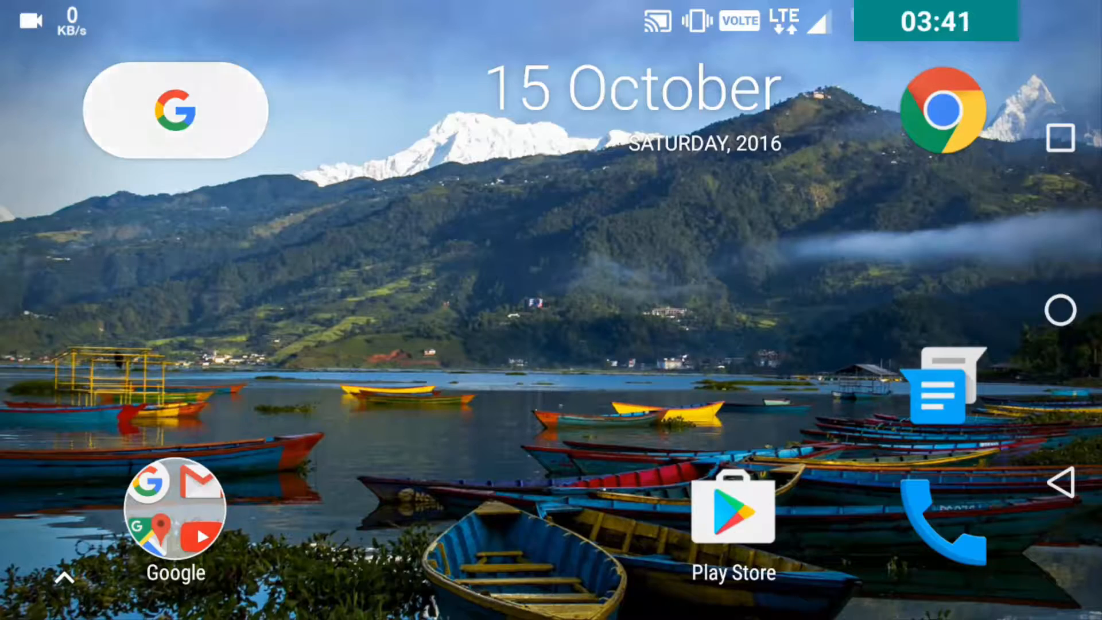
Open the app drawer in landscape and scroll to the end of the app list.
left_click(175, 112)
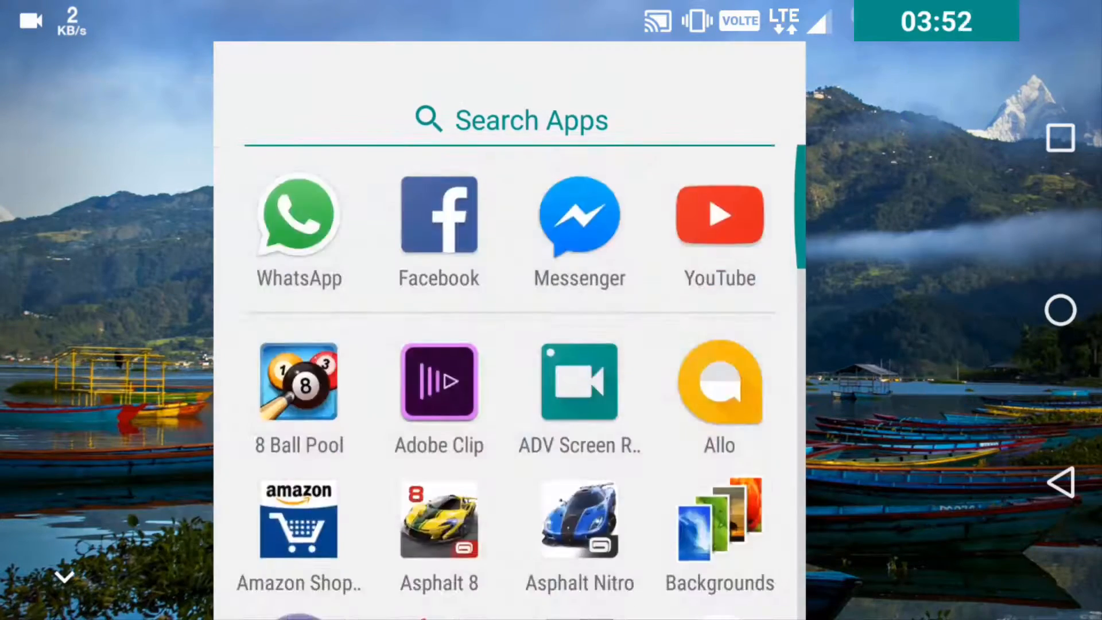
scroll("down", 3)
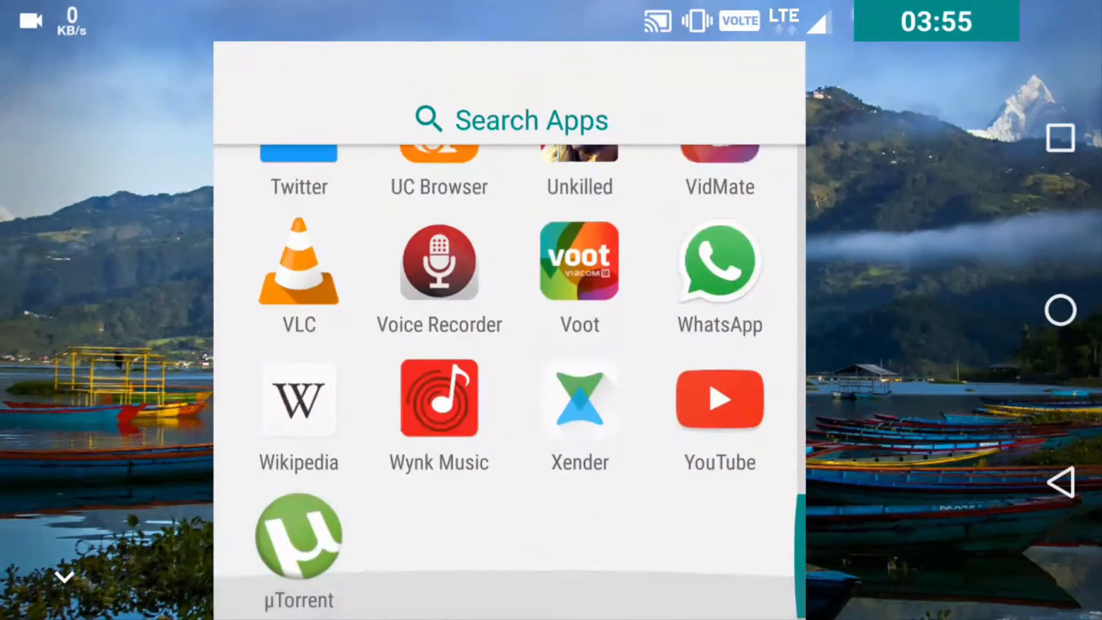